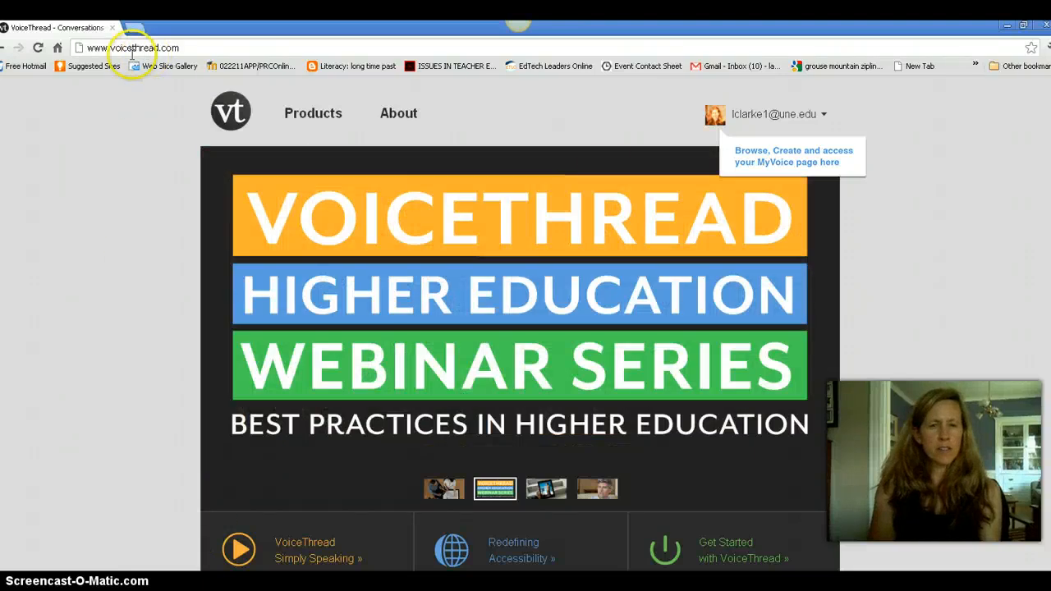
# Open the account name dropdown to show MyVoice, Create, Browse, Account and Sign Out
pyautogui.click(774, 114)
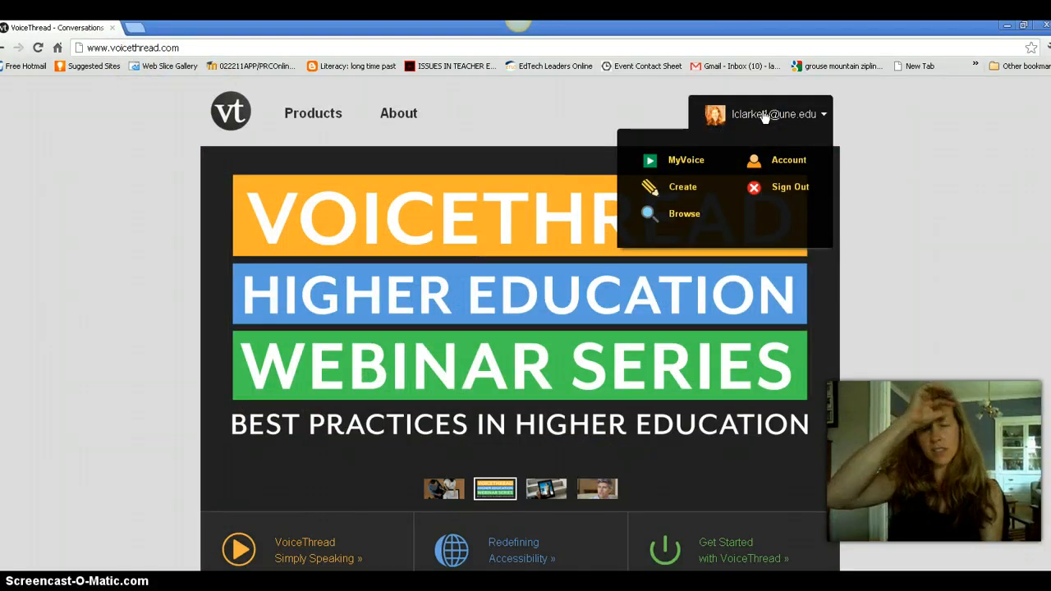
pyautogui.click(545, 488)
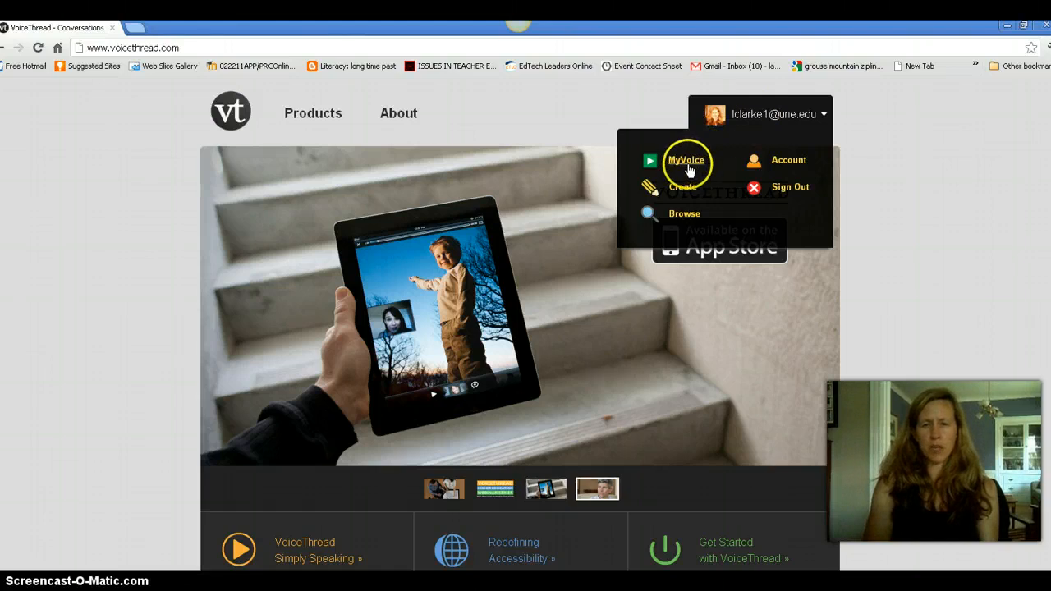
# Go to MyVoice to list Welcome to 742, 1 Minute VoiceThread and What's a VoiceThread
pyautogui.click(684, 160)
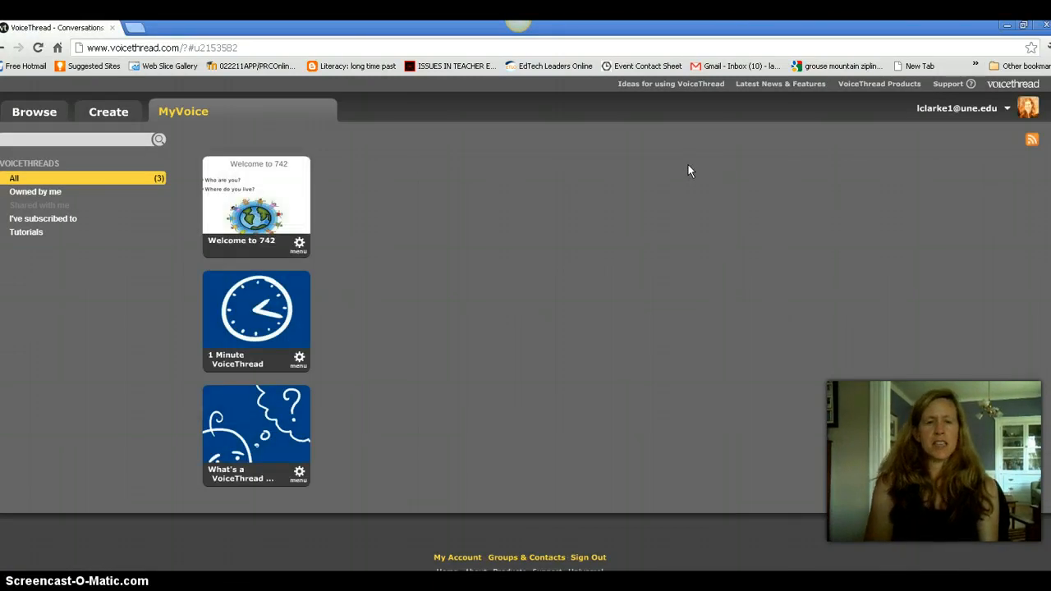
pyautogui.moveTo(257, 205)
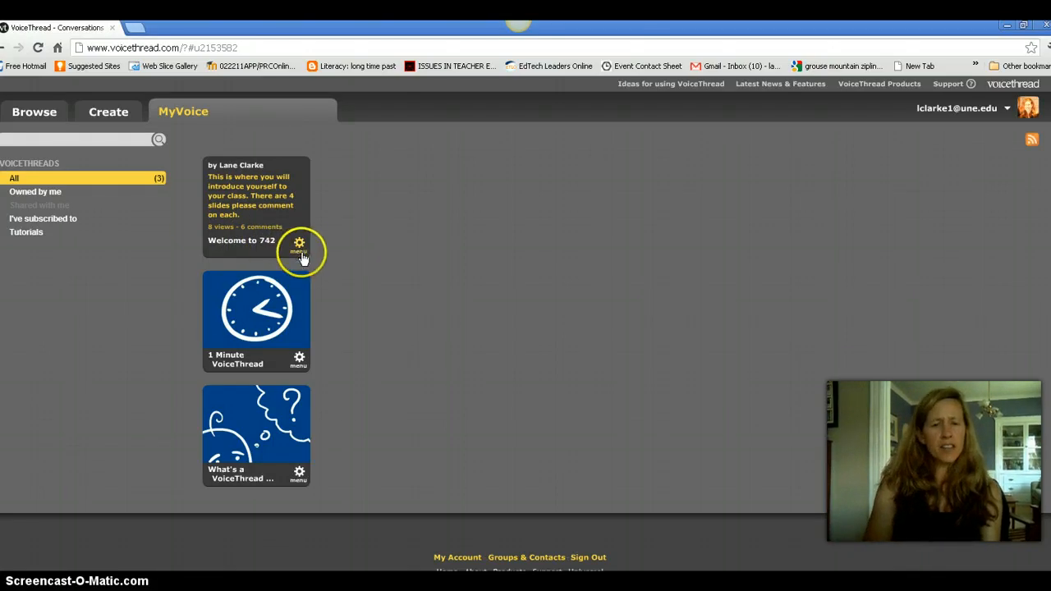
pyautogui.moveTo(299, 242)
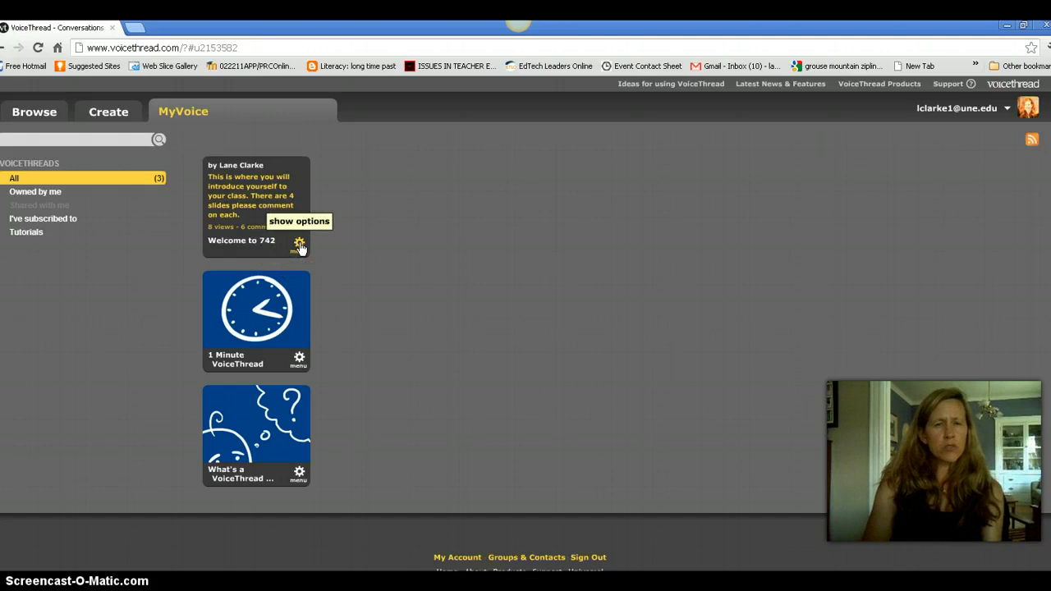
# Show Delete, Make a Copy, Share and Edit for the Welcome to 742 thread
pyautogui.click(299, 243)
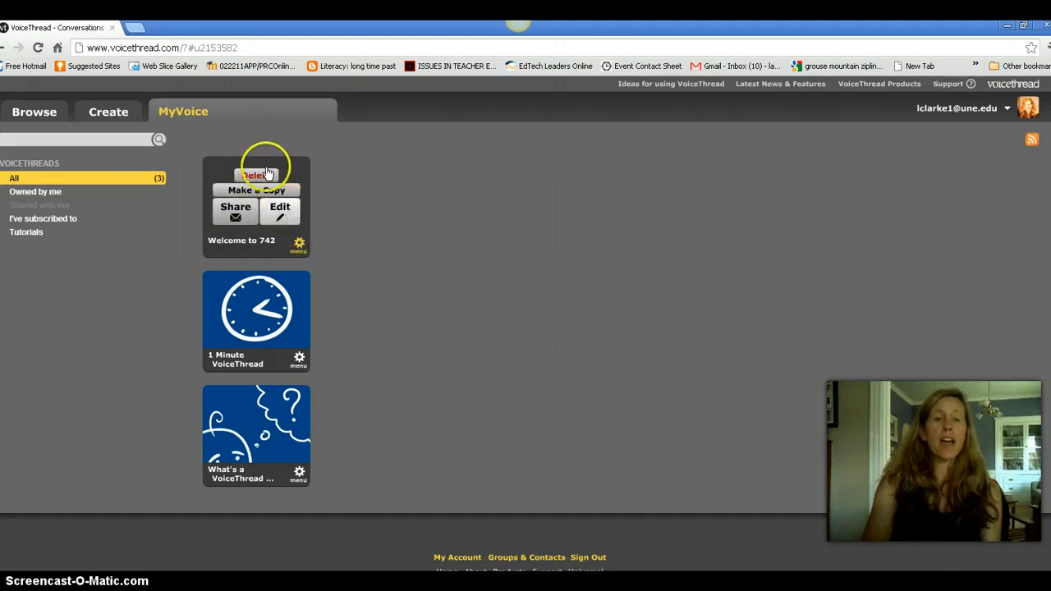
pyautogui.moveTo(392, 232)
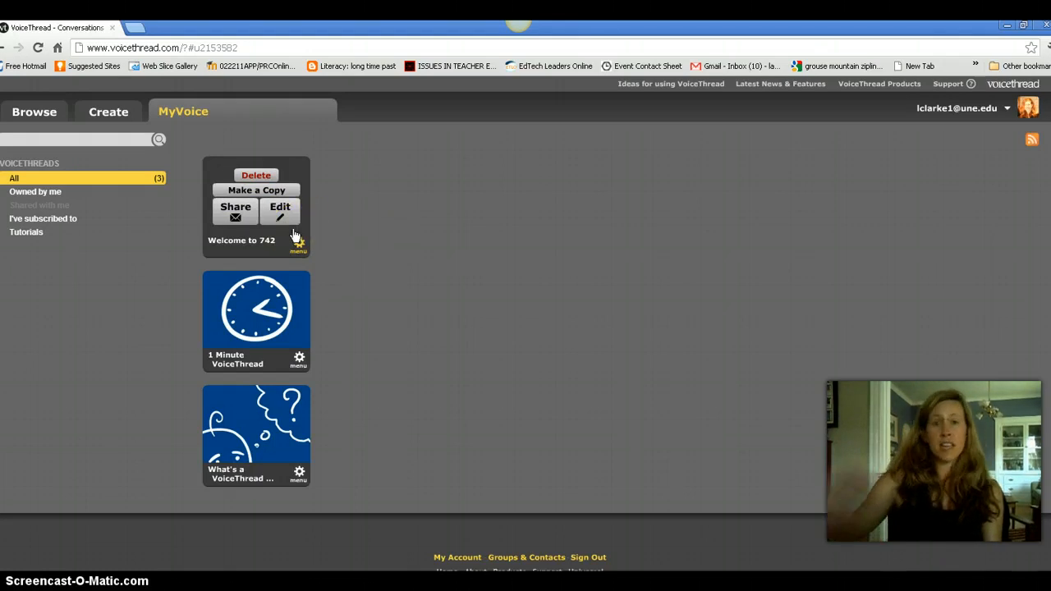
pyautogui.moveTo(132, 261)
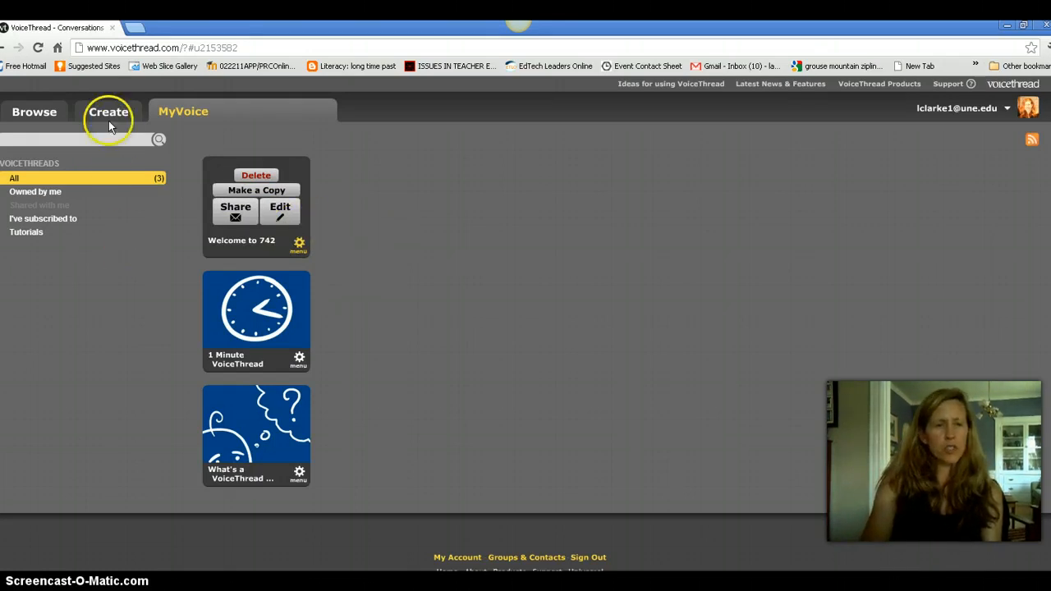
# Open Create and expand '1. Upload' to show My Computer, Media Sources, URL, My Webcam
pyautogui.click(108, 111)
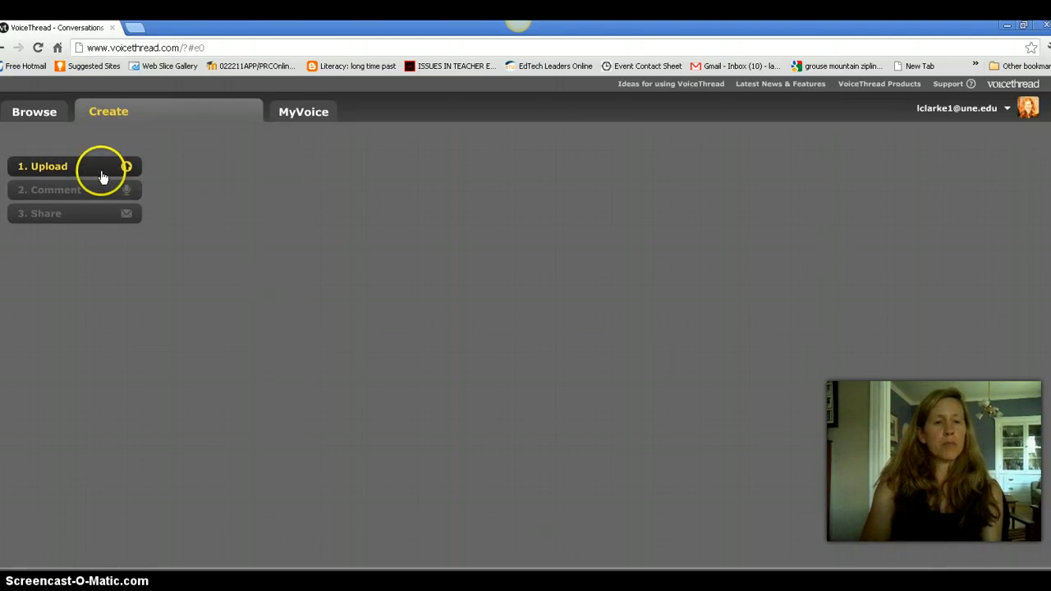
pyautogui.click(42, 166)
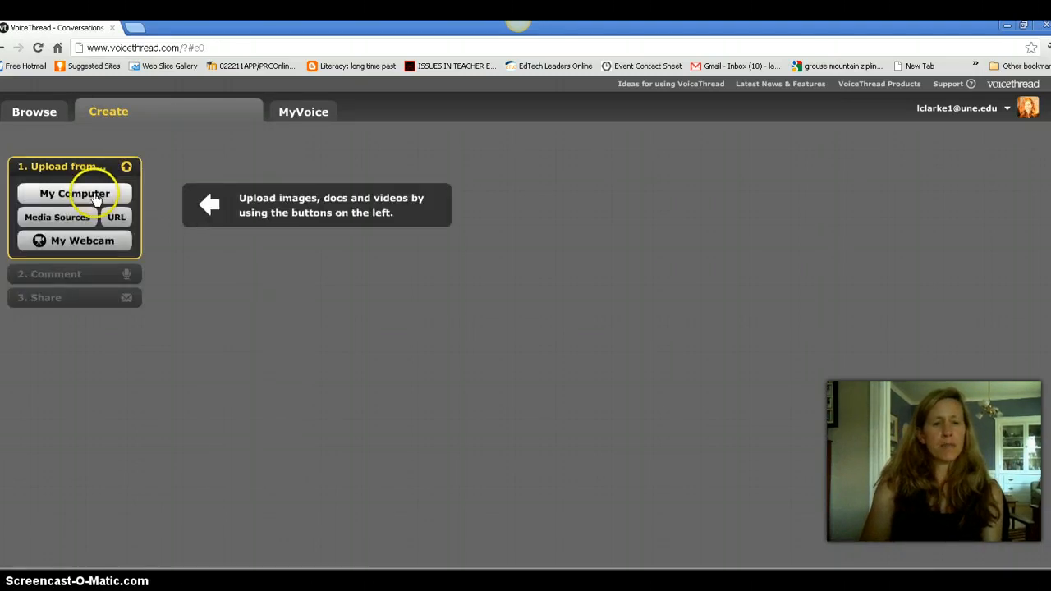
pyautogui.click(75, 193)
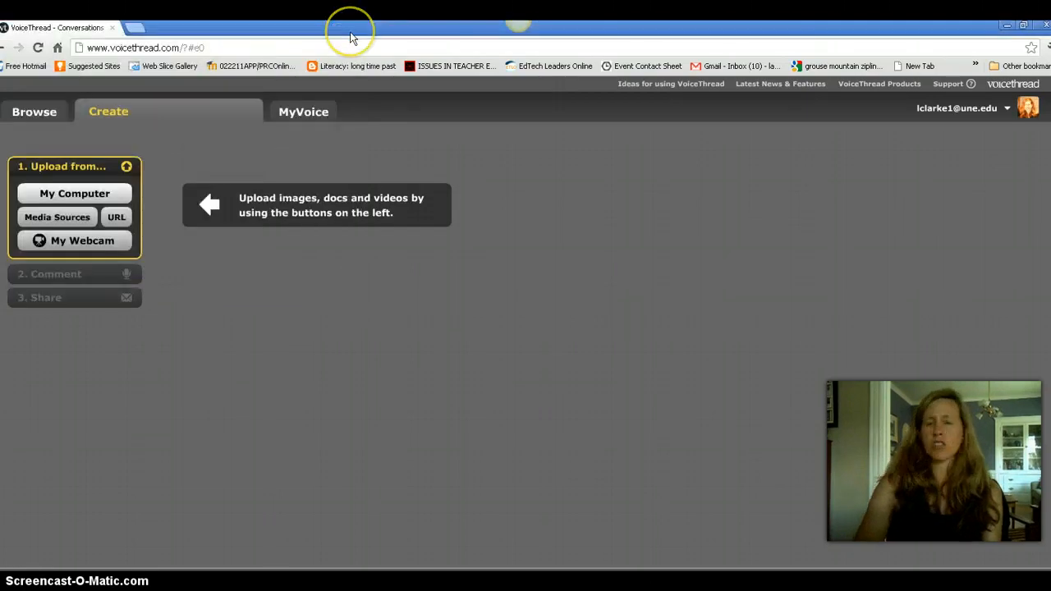
pyautogui.moveTo(204, 452)
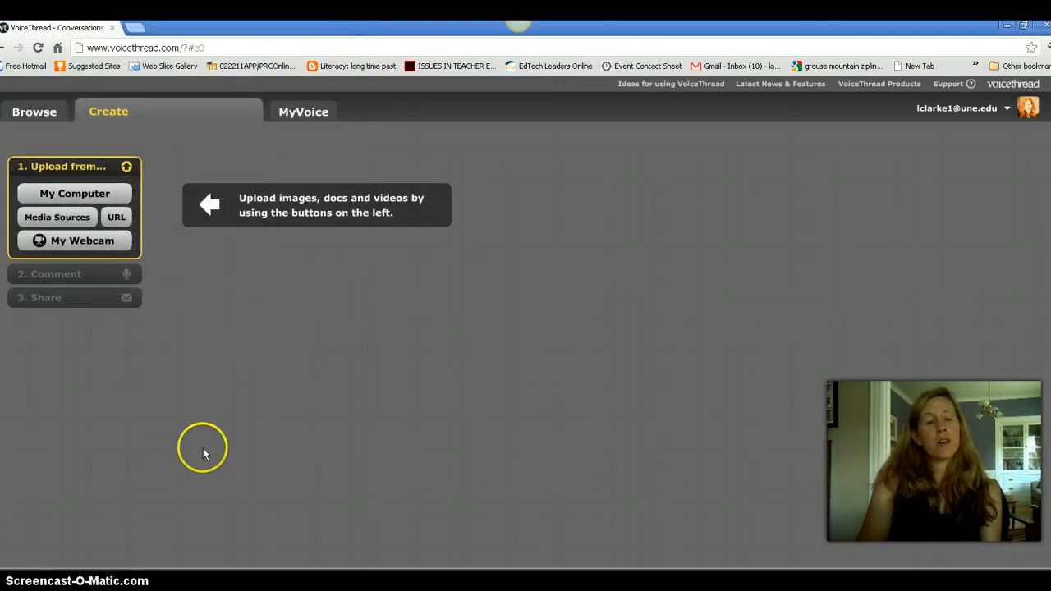